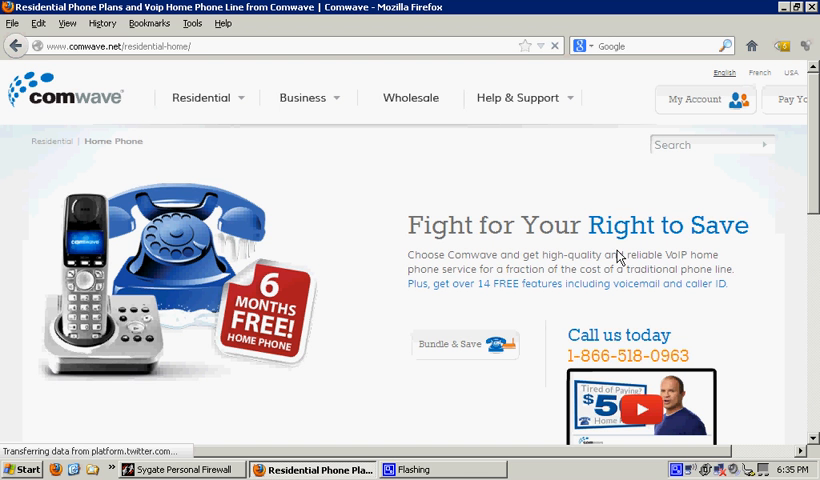
Scroll the Residential Home Phone page down toward the Help & Support links.
scroll("down", 3)
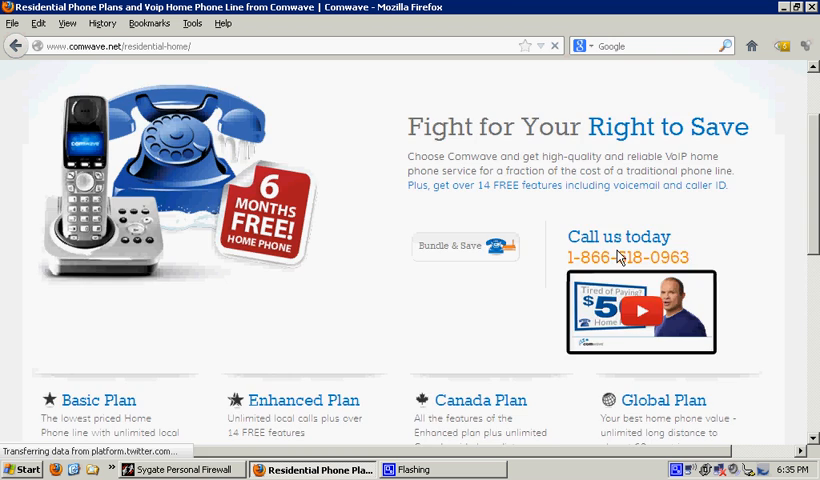
scroll("down", 3)
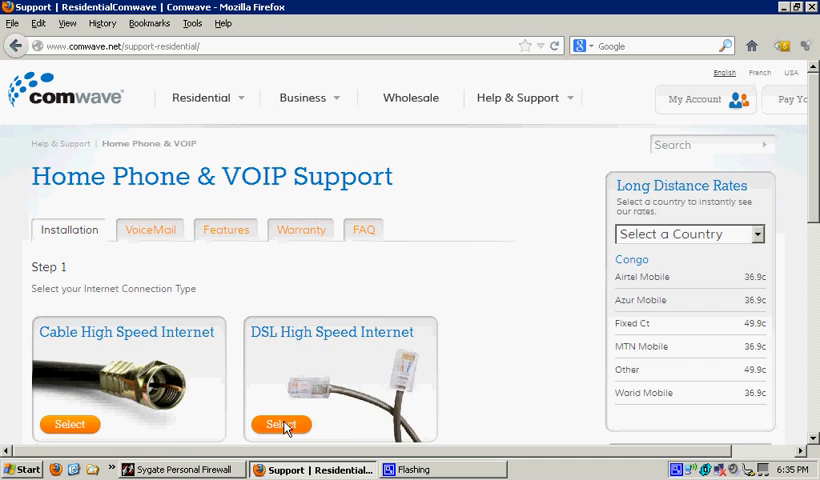
Select DSL High Speed Internet and reveal the Step 2 adapter list including Grandstream HT 502.
left_click(280, 424)
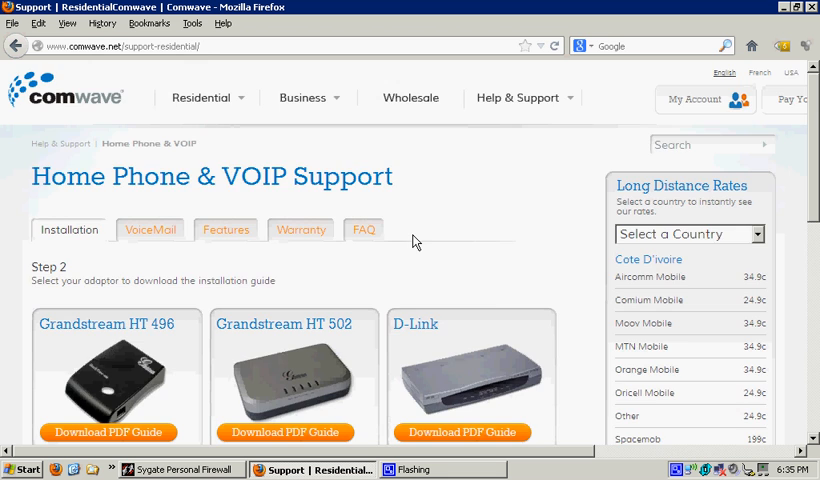
scroll("down", 3)
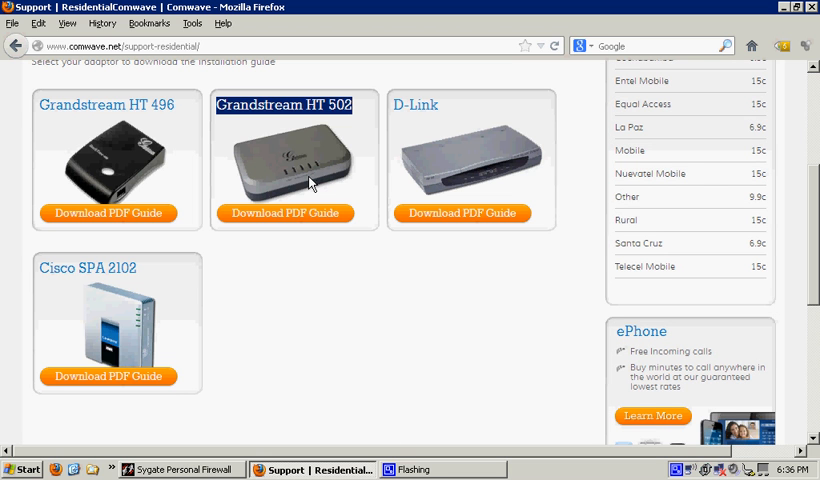
scroll("down", 3)
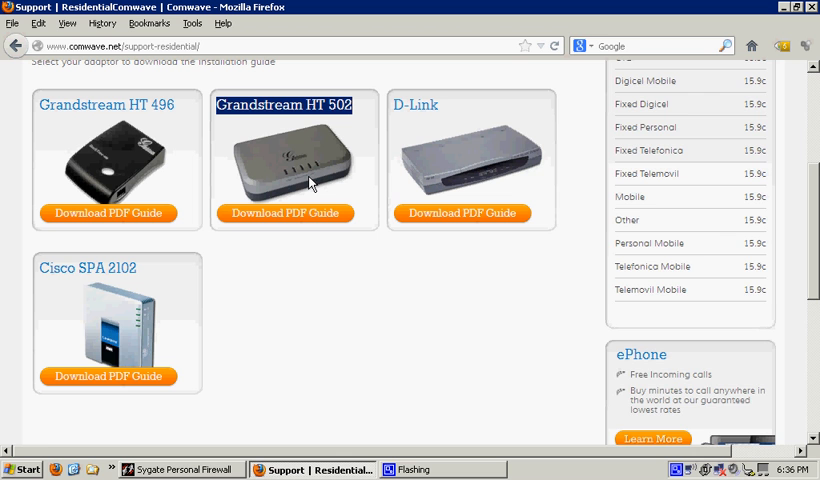
scroll("down", 3)
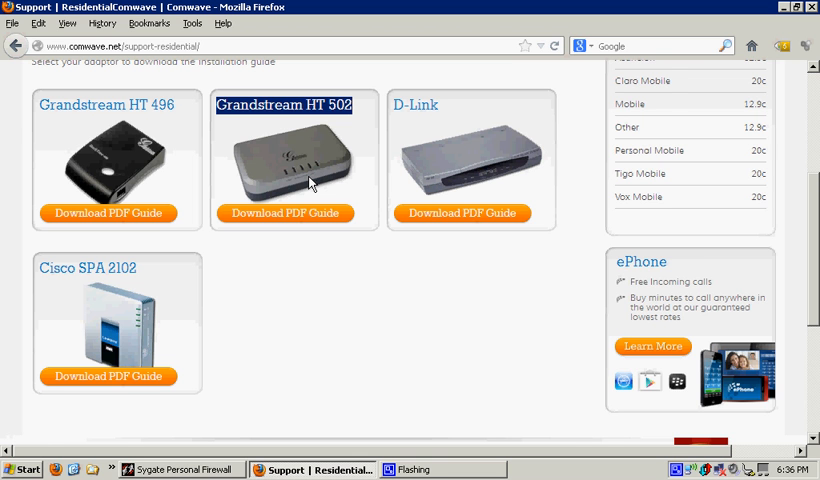
scroll("down", 3)
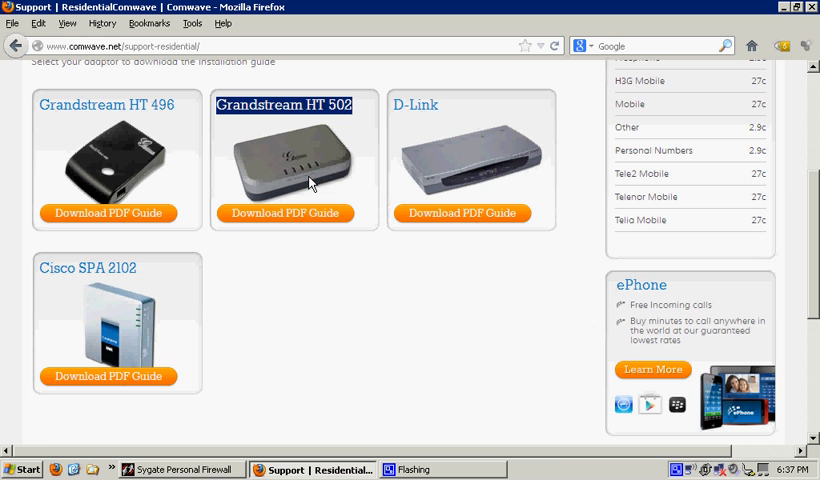
scroll("down", 3)
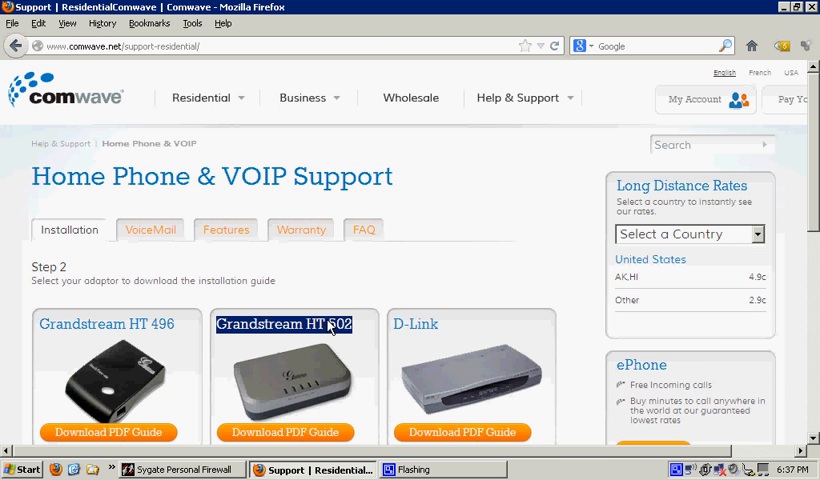
left_click(688, 232)
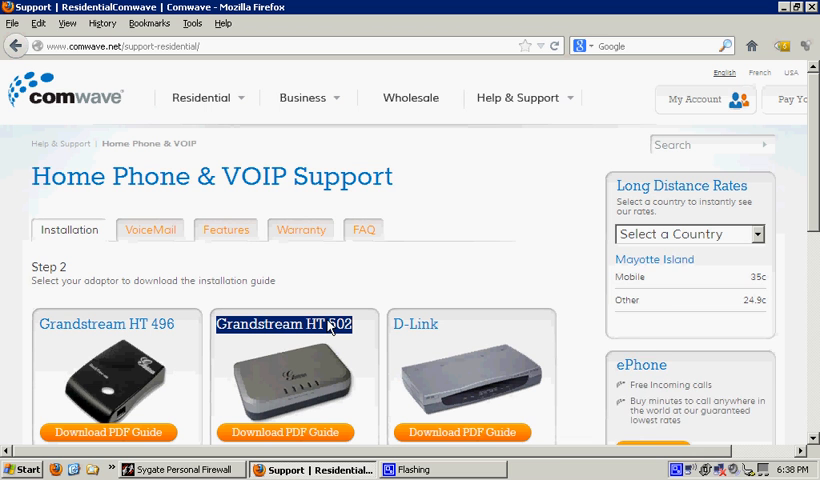
left_click(688, 234)
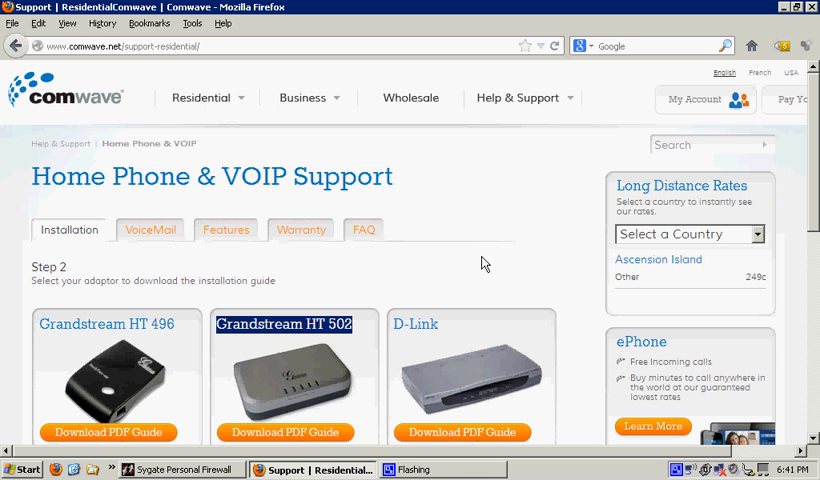
scroll("down", 3)
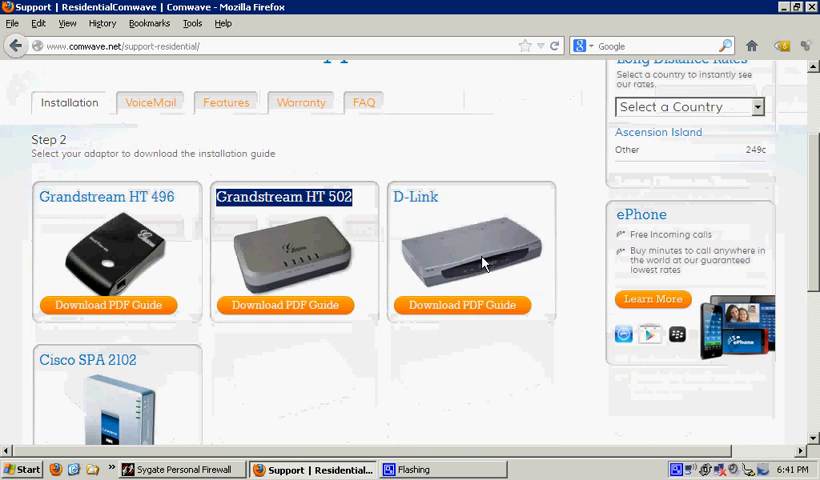
scroll("down", 3)
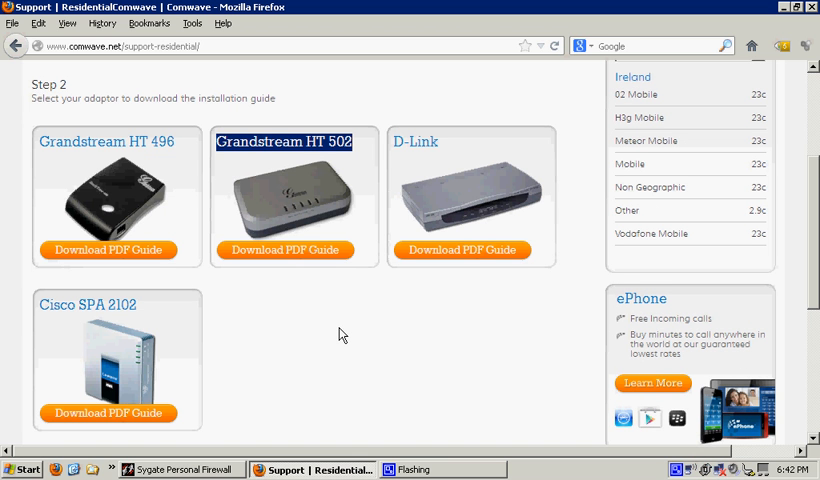
scroll("down", 3)
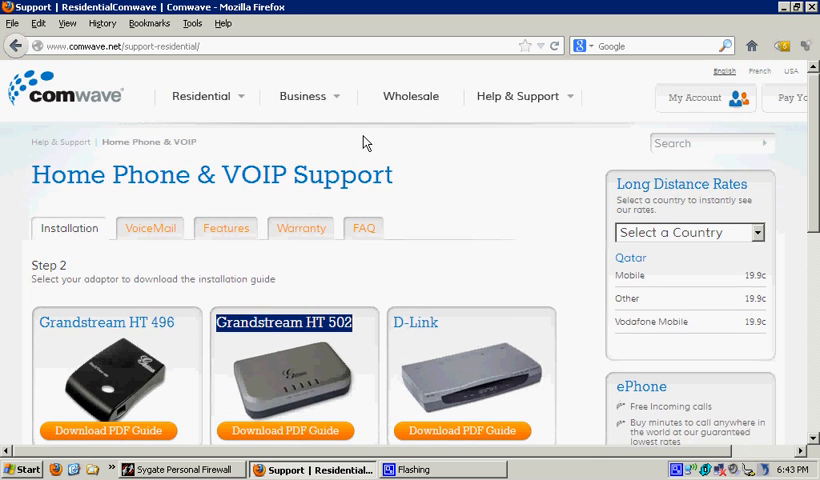
Scroll the adapter list until the Cisco SPA 2102 card and its PDF guide are visible.
scroll("down", 3)
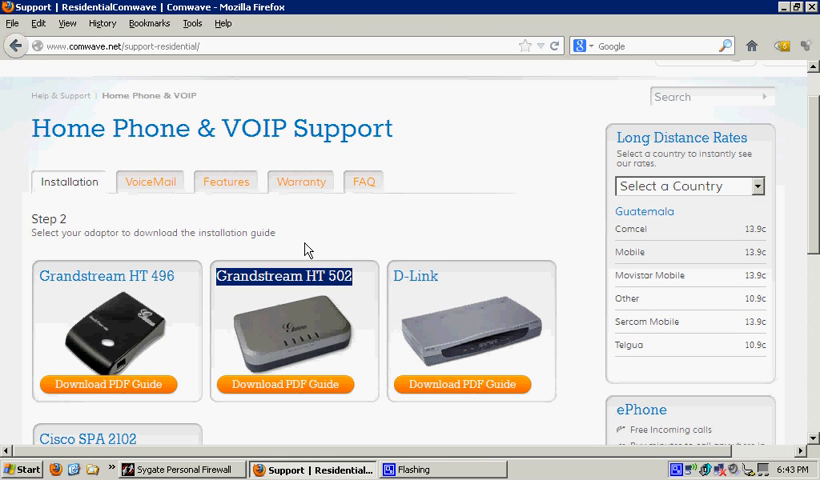
mouse_move(478, 292)
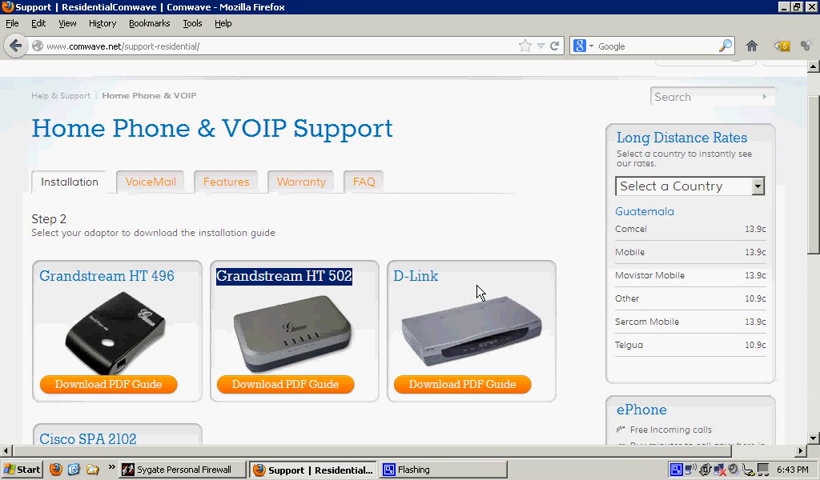
scroll("down", 3)
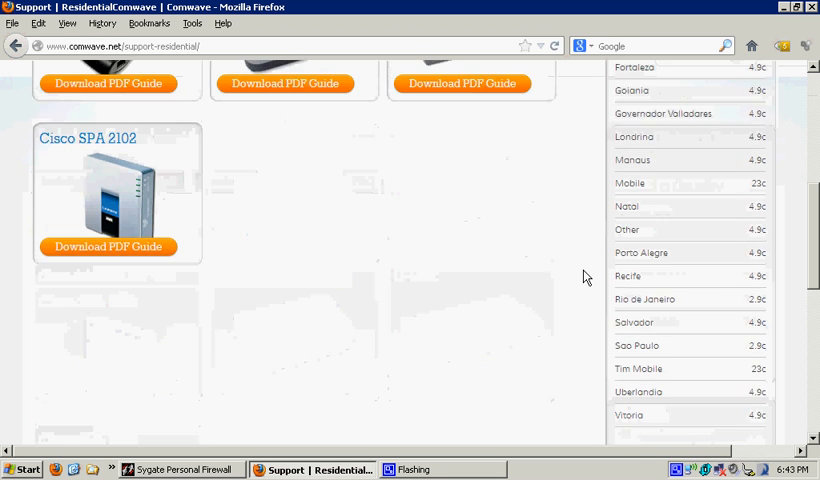